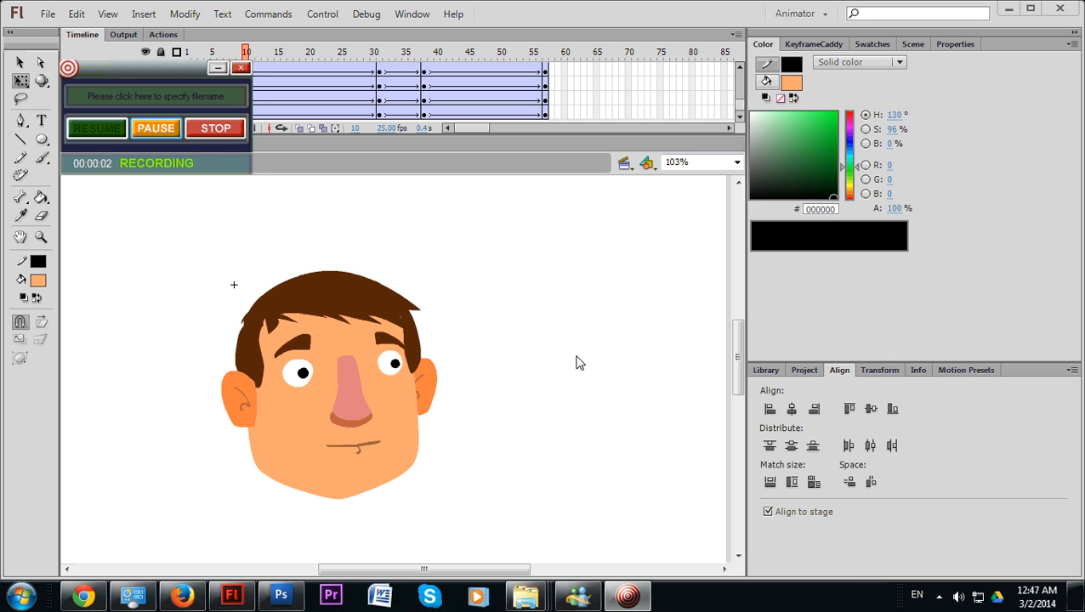
- Select the existing animation frames and remove them, leaving the head on frame 1
{"action": "left_click", "coordinate": [214, 127]}
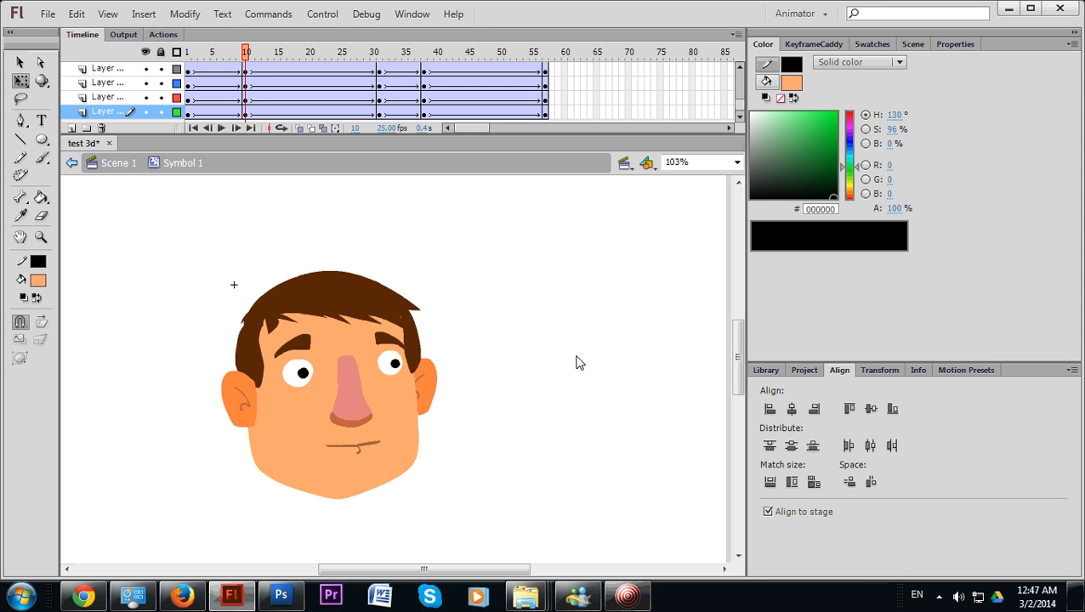
{"action": "mouse_move", "coordinate": [521, 368]}
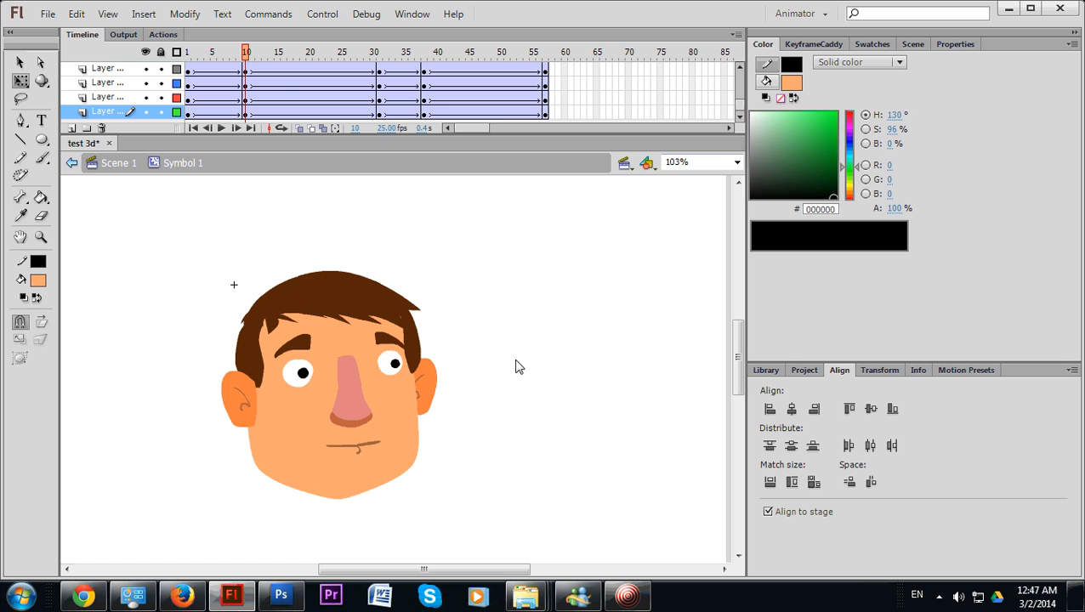
{"action": "mouse_move", "coordinate": [241, 251]}
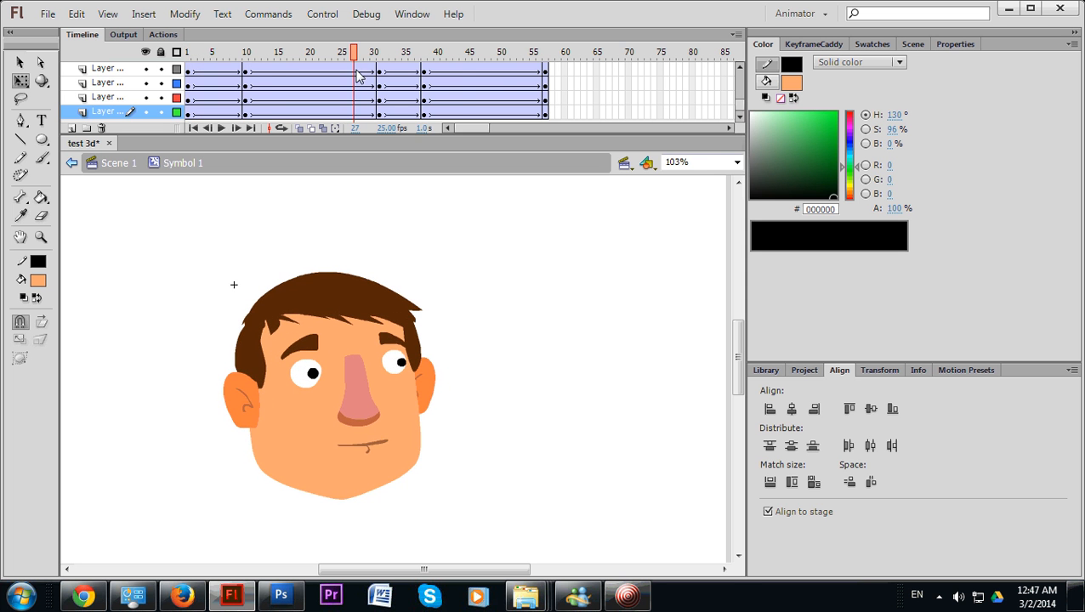
{"action": "left_click", "coordinate": [238, 51]}
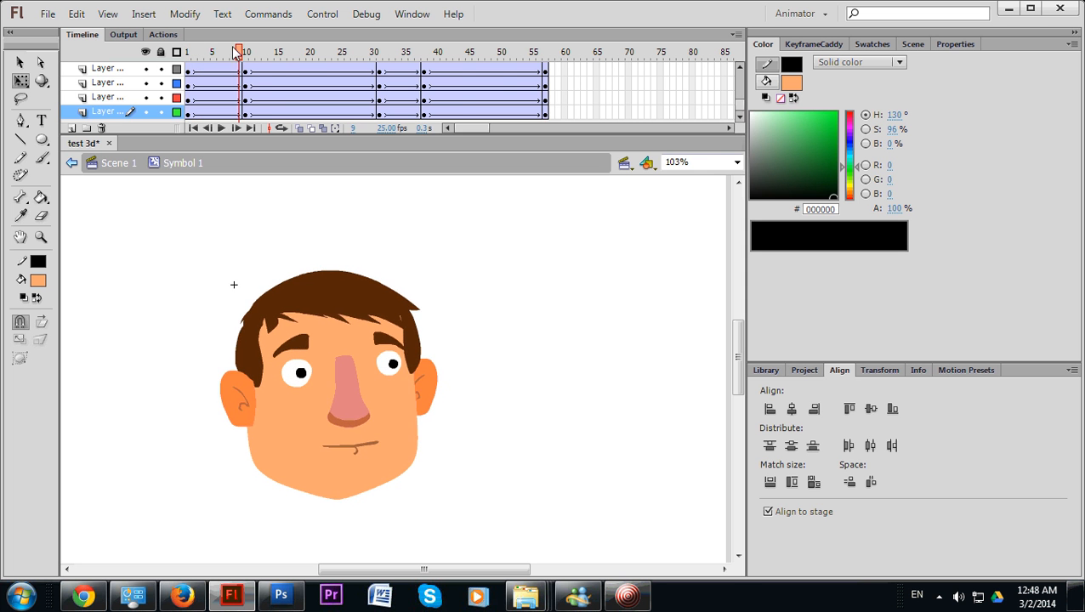
{"action": "left_click", "coordinate": [463, 52]}
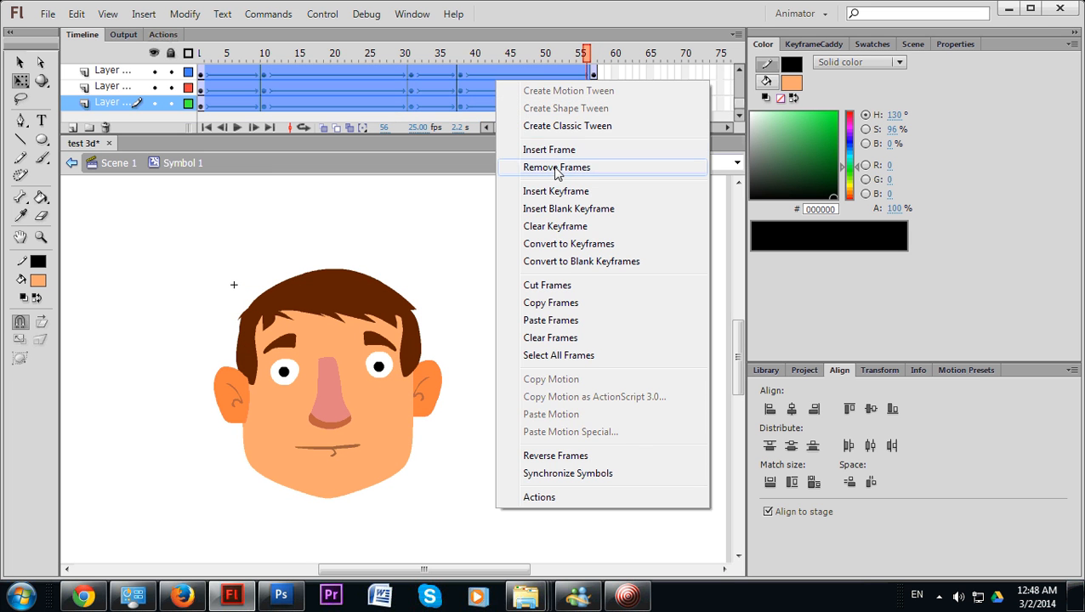
{"action": "left_click", "coordinate": [556, 167]}
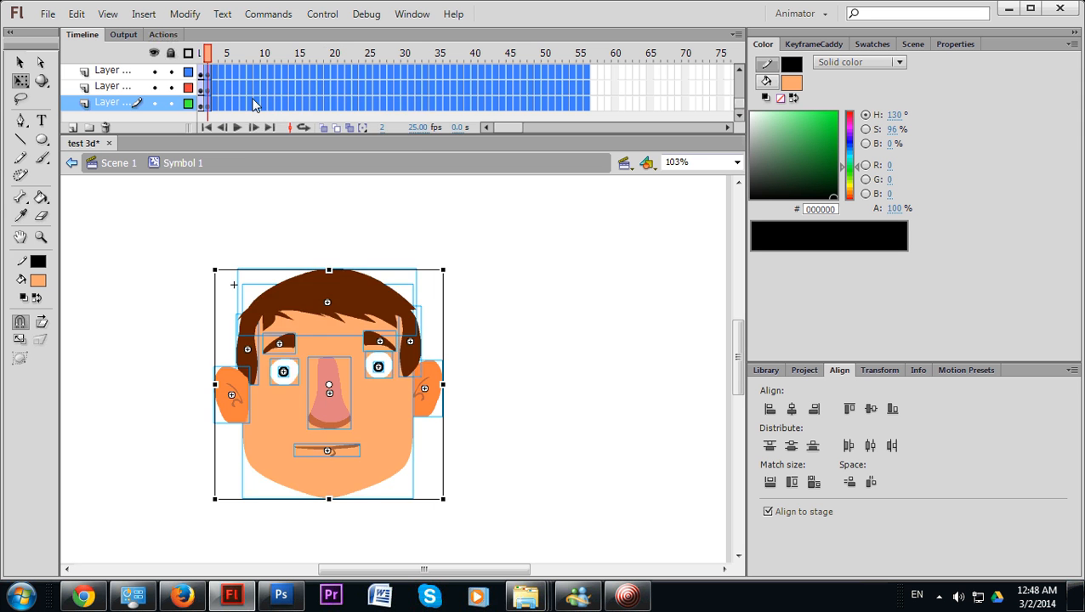
- Drag the hair, a facial feature and the left ear apart to show they are separate shapes
{"action": "left_click", "coordinate": [201, 53]}
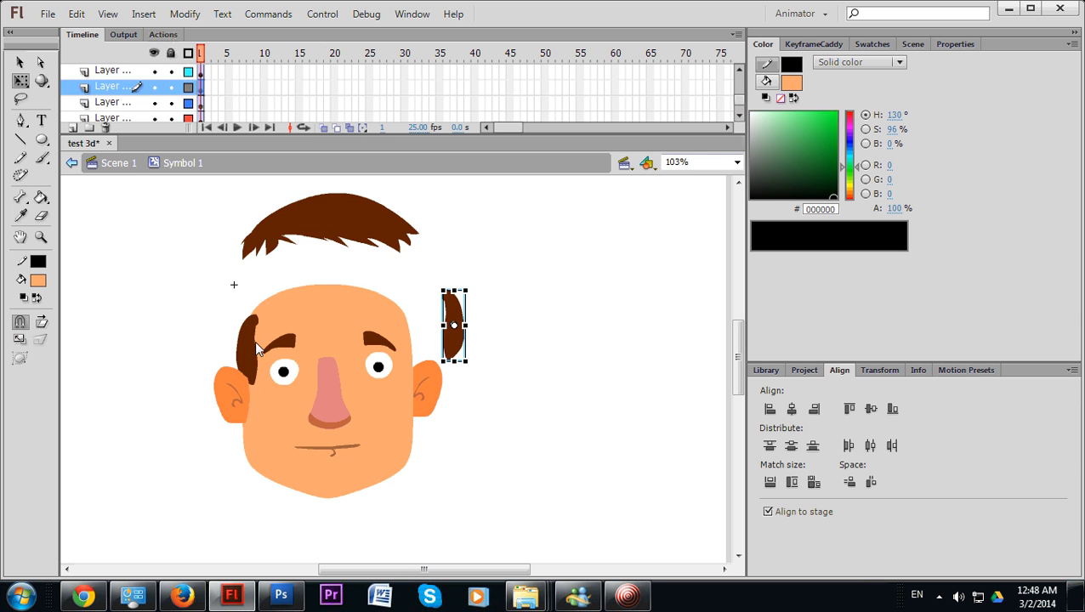
{"action": "left_click_drag", "start_coordinate": [453, 326], "coordinate": [158, 415]}
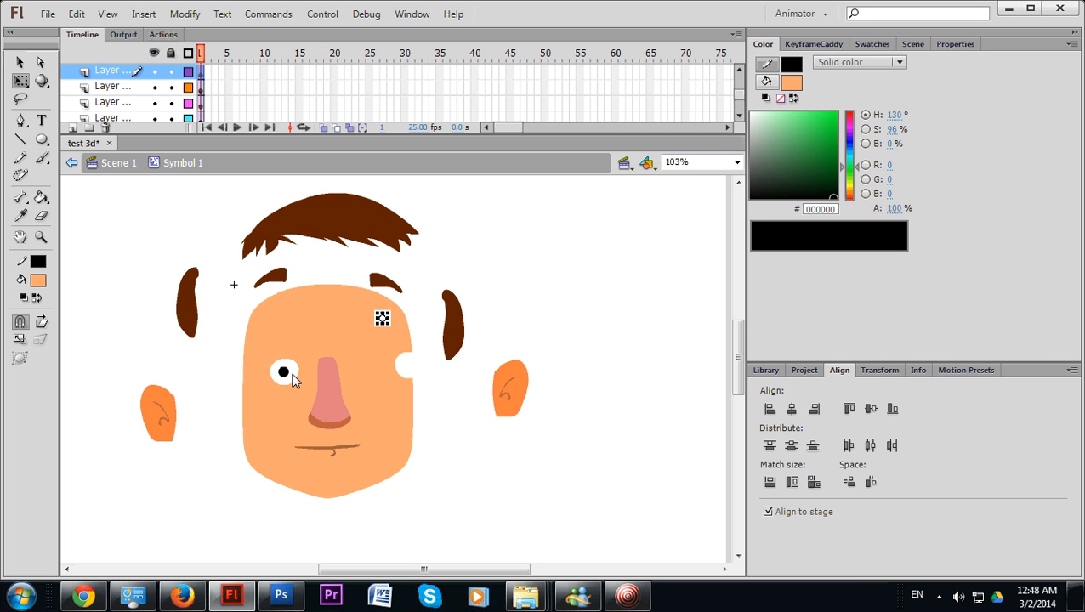
{"action": "left_click_drag", "start_coordinate": [332, 399], "coordinate": [519, 395]}
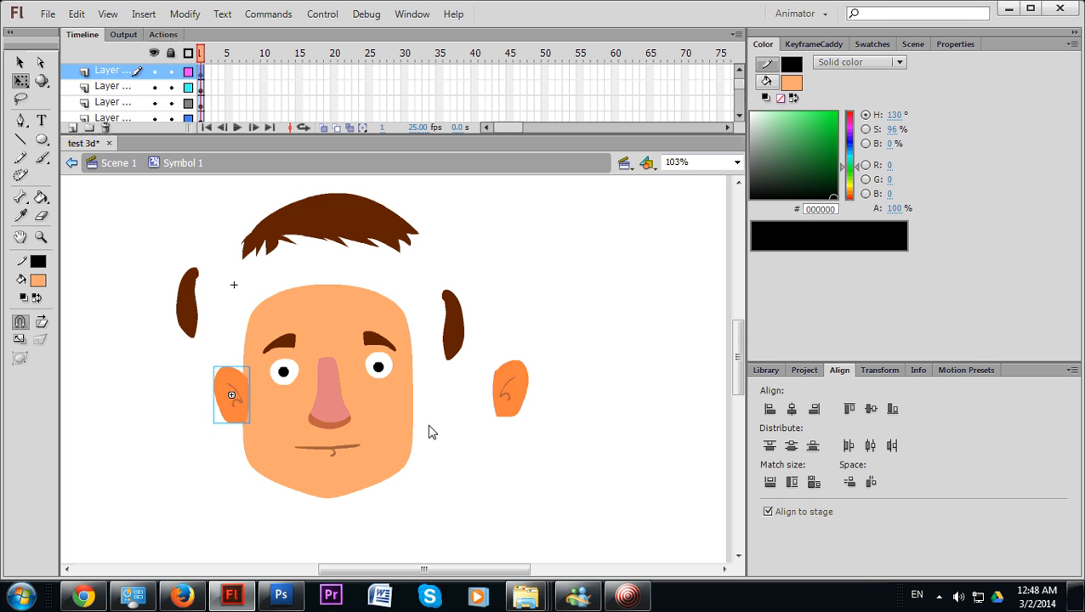
{"action": "left_click_drag", "start_coordinate": [231, 395], "coordinate": [411, 340]}
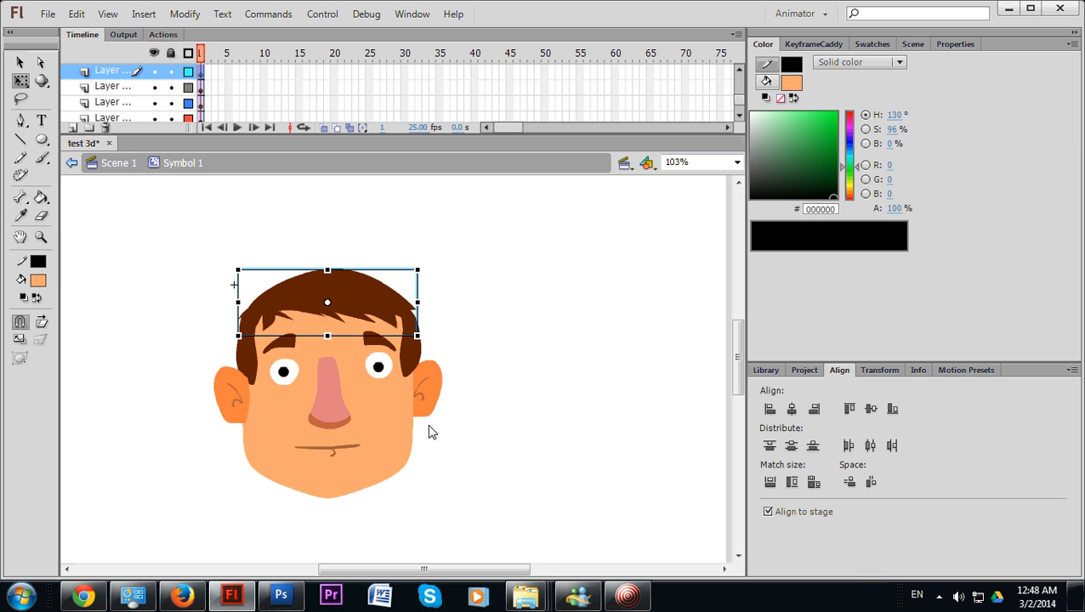
{"action": "mouse_move", "coordinate": [417, 425]}
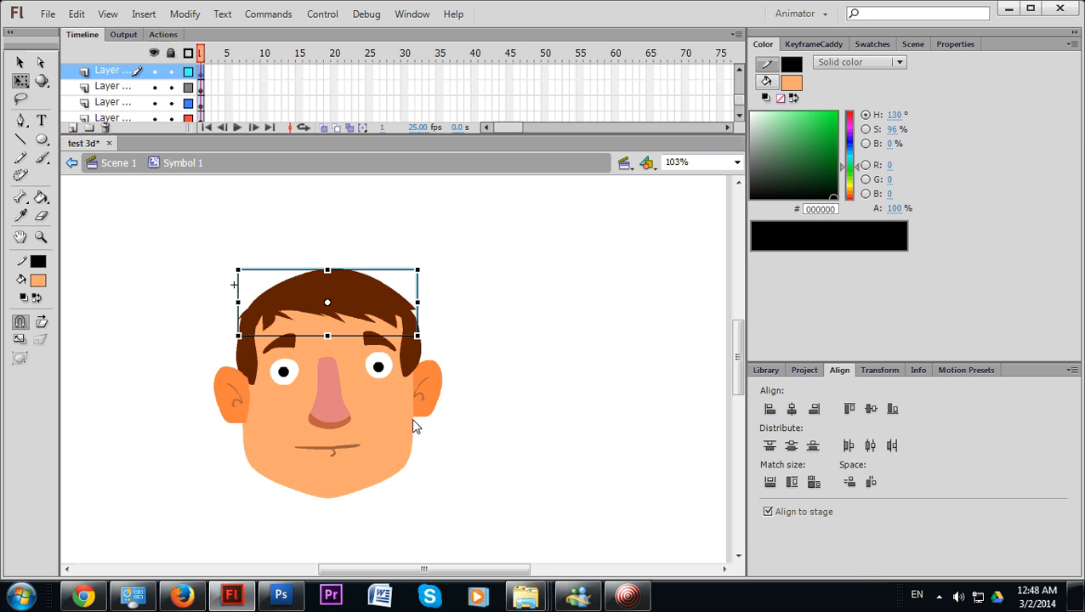
{"action": "mouse_move", "coordinate": [296, 424]}
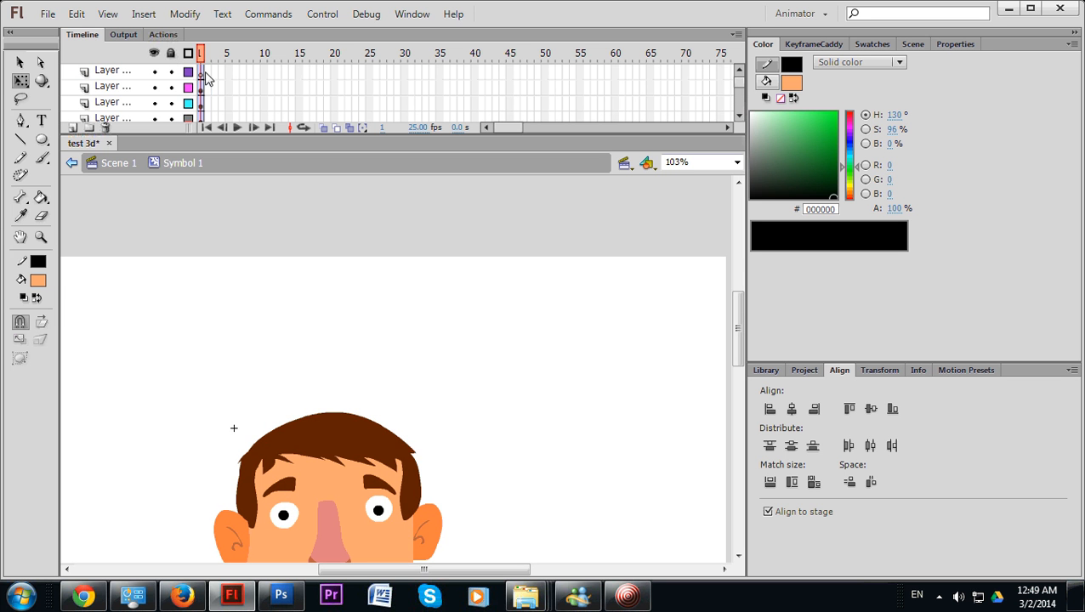
- Create a classic tween on frame 1 across all the head's layers
{"action": "left_click", "coordinate": [112, 102]}
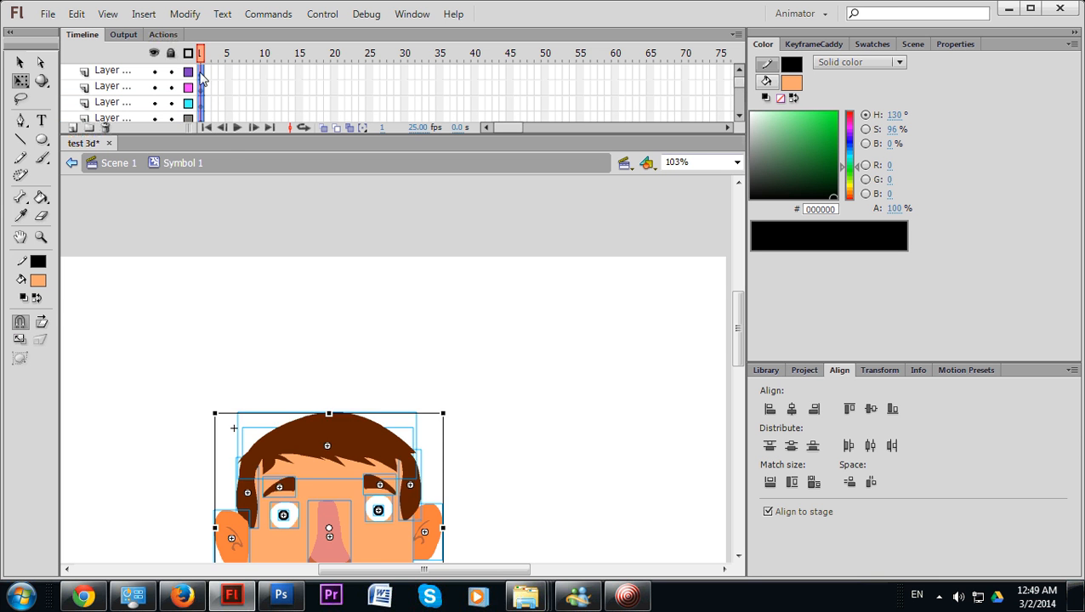
{"action": "right_click", "coordinate": [200, 76]}
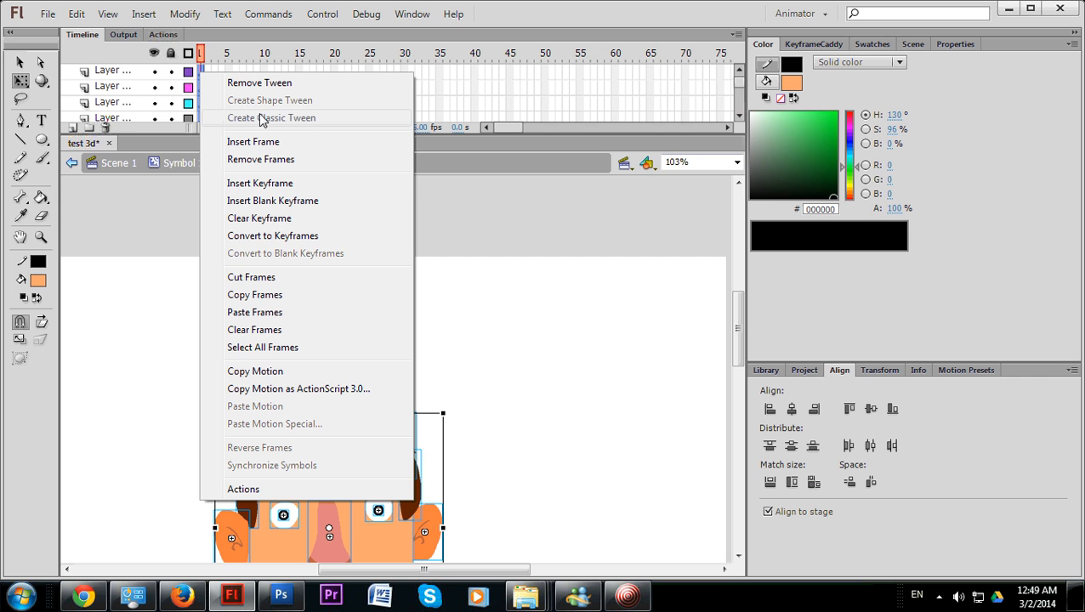
{"action": "left_click", "coordinate": [259, 82]}
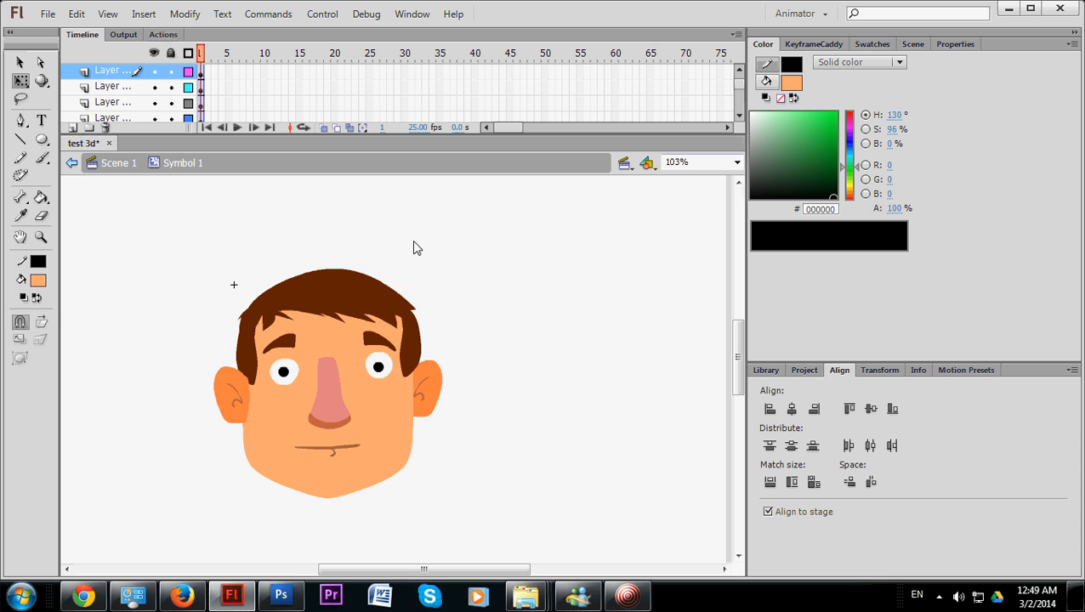
{"action": "mouse_move", "coordinate": [296, 153]}
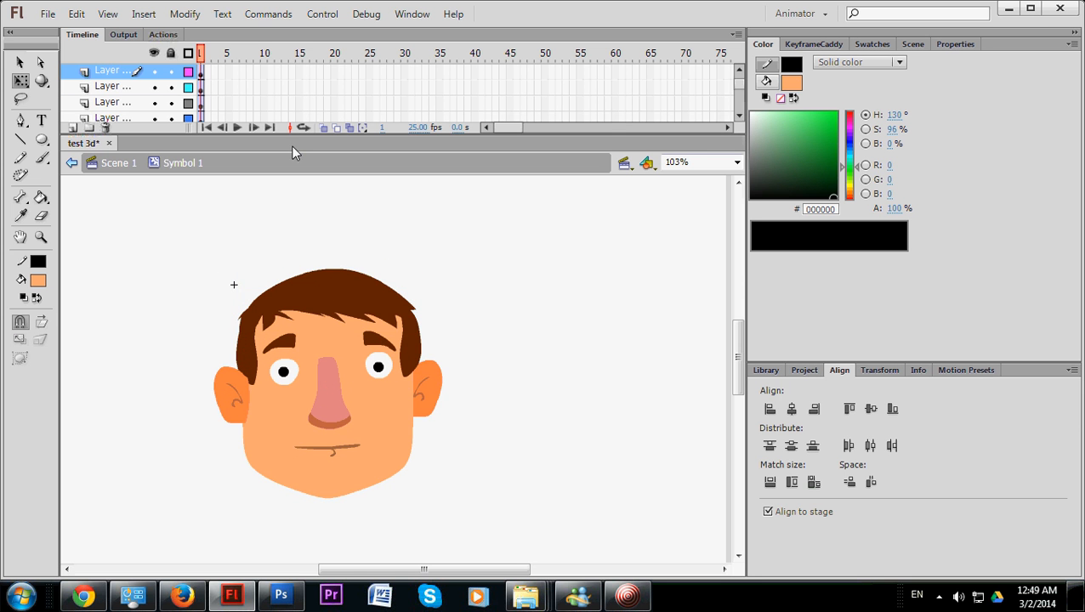
{"action": "left_click", "coordinate": [112, 85]}
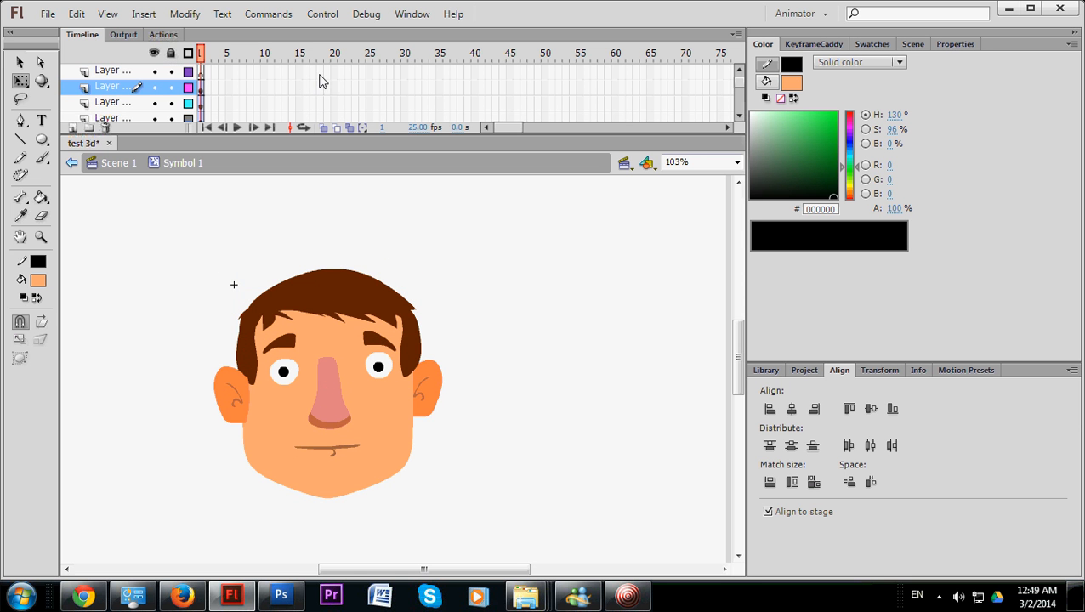
- Insert a keyframe at frame 20 on the head's layers
{"action": "right_click", "coordinate": [335, 85]}
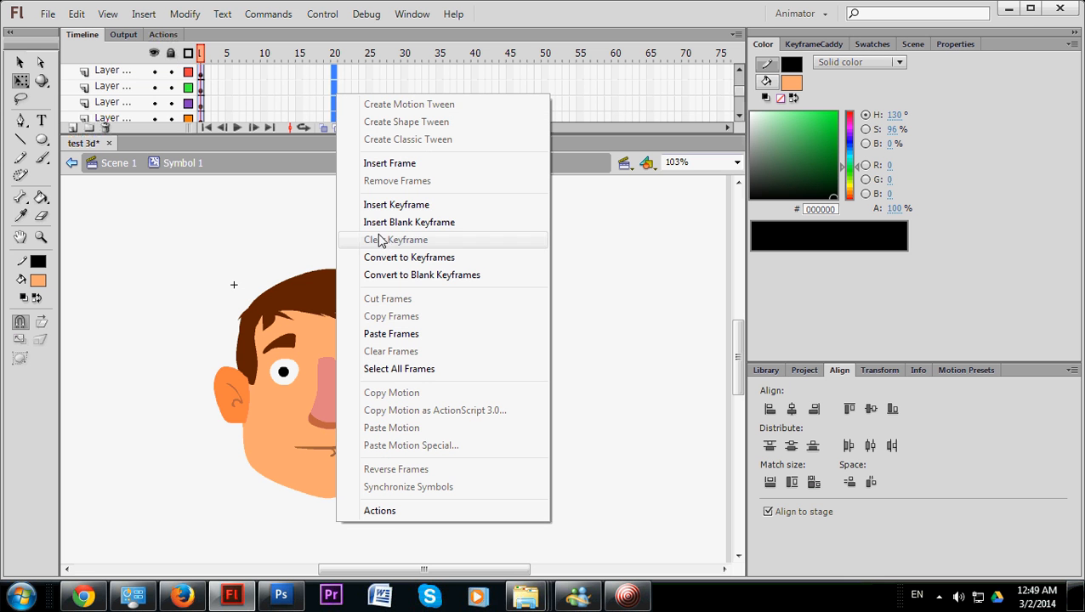
{"action": "mouse_move", "coordinate": [396, 204]}
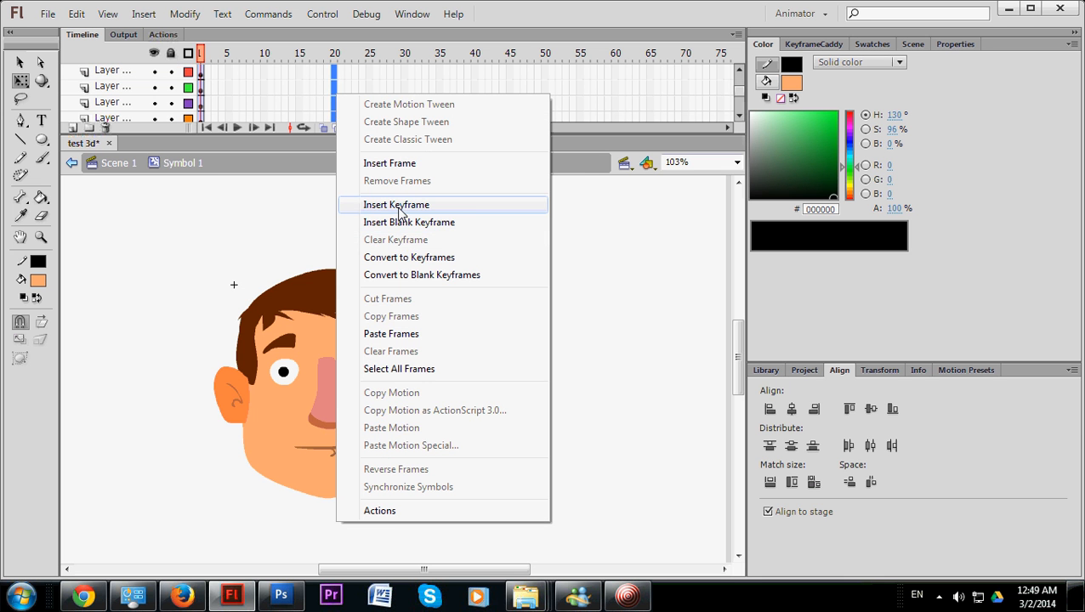
{"action": "left_click", "coordinate": [396, 204]}
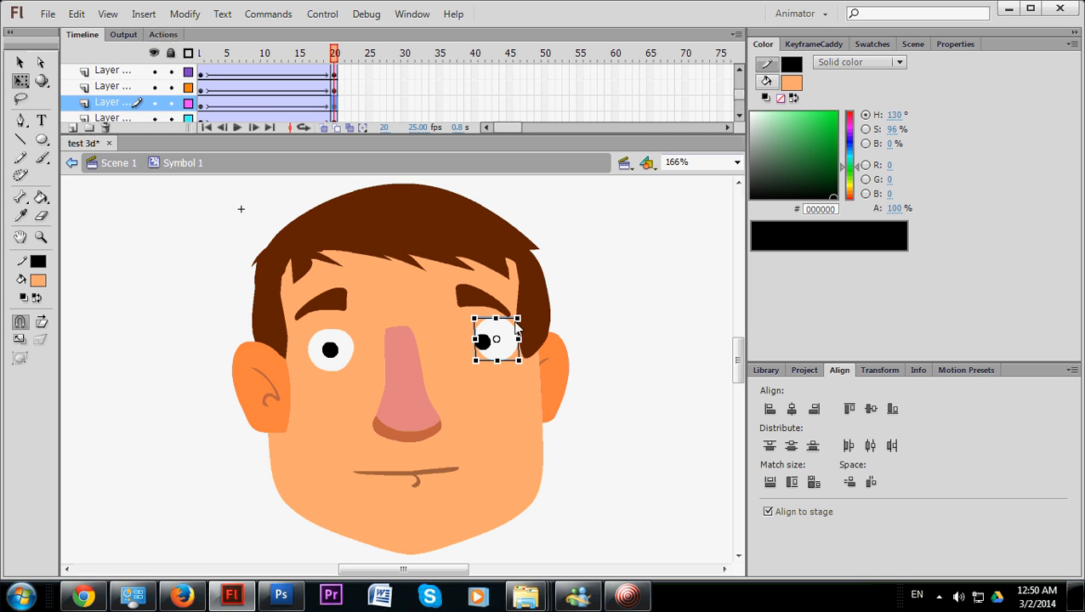
- Shift the eyes, nose and eyebrows sideways at frame 20 for the turned pose
{"action": "left_click_drag", "start_coordinate": [497, 340], "coordinate": [483, 340]}
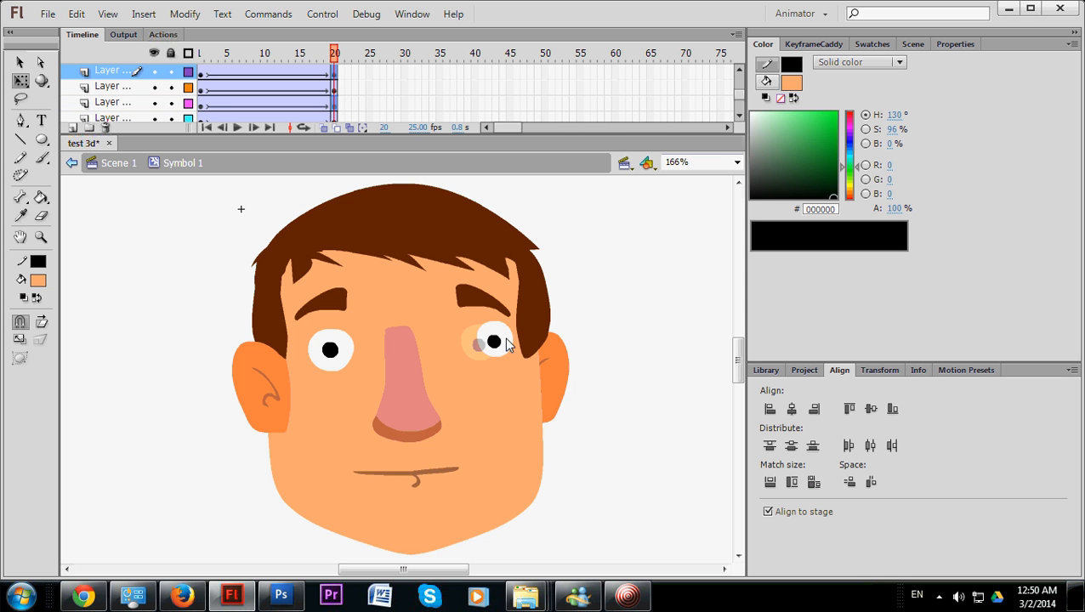
{"action": "left_click", "coordinate": [491, 340]}
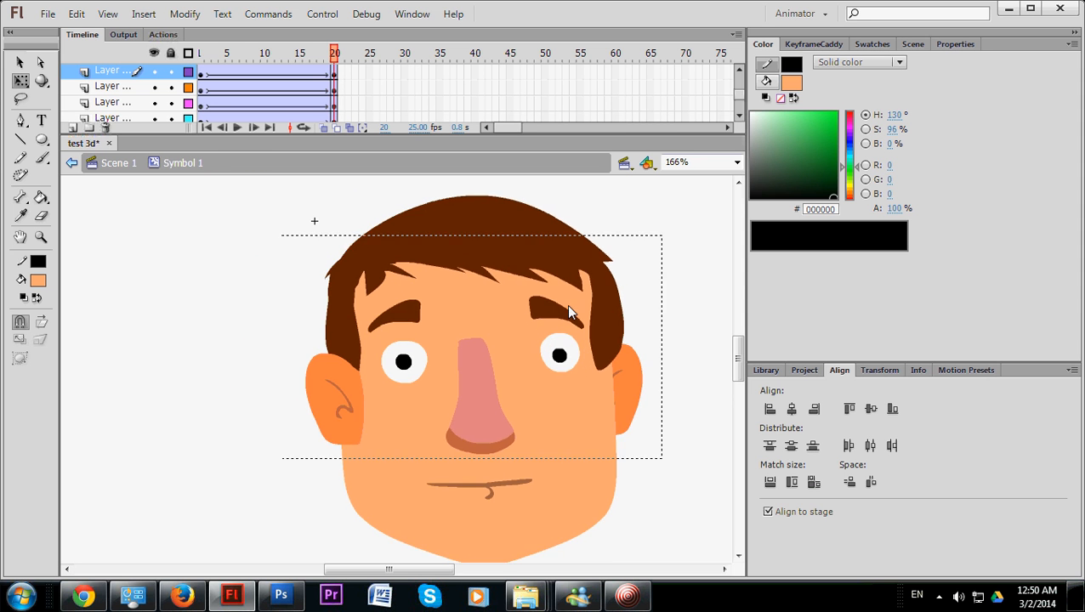
{"action": "left_click", "coordinate": [557, 306]}
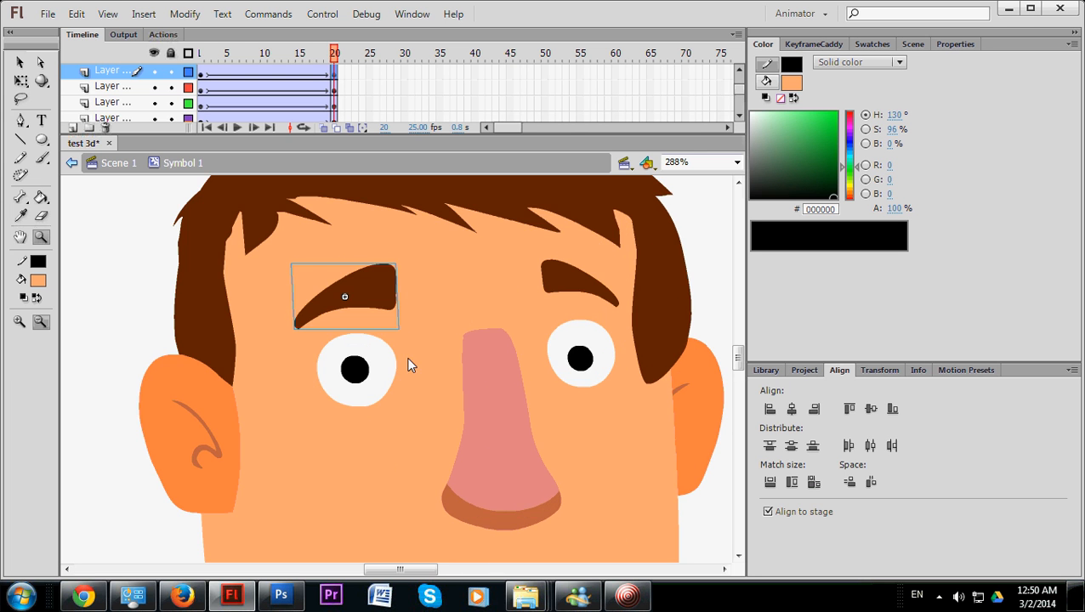
{"action": "left_click", "coordinate": [357, 367]}
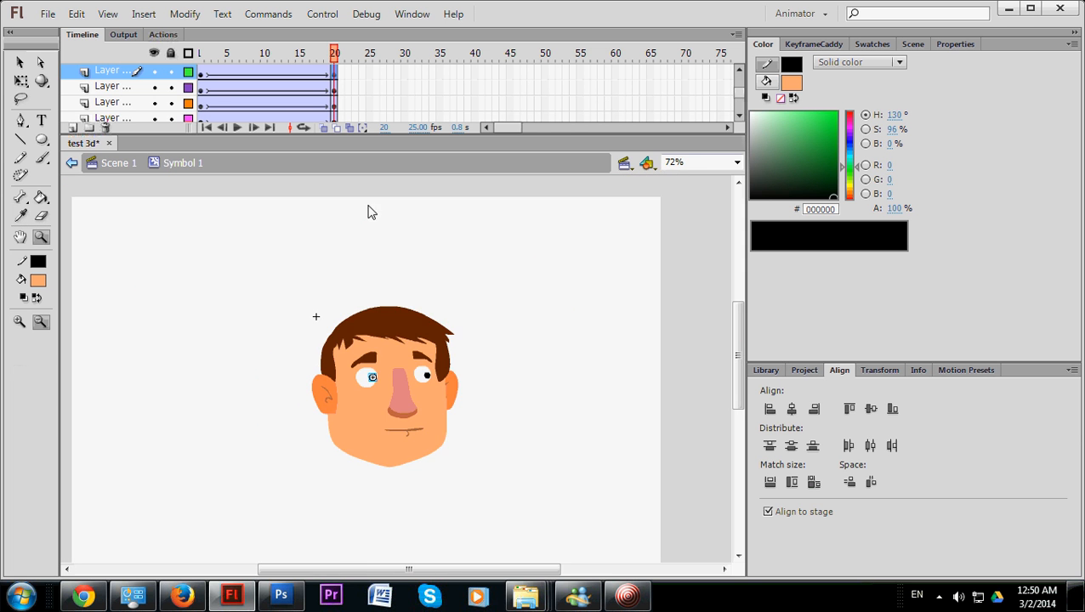
- Reshape the right-side hair edge to match the turned head
{"action": "left_click", "coordinate": [266, 53]}
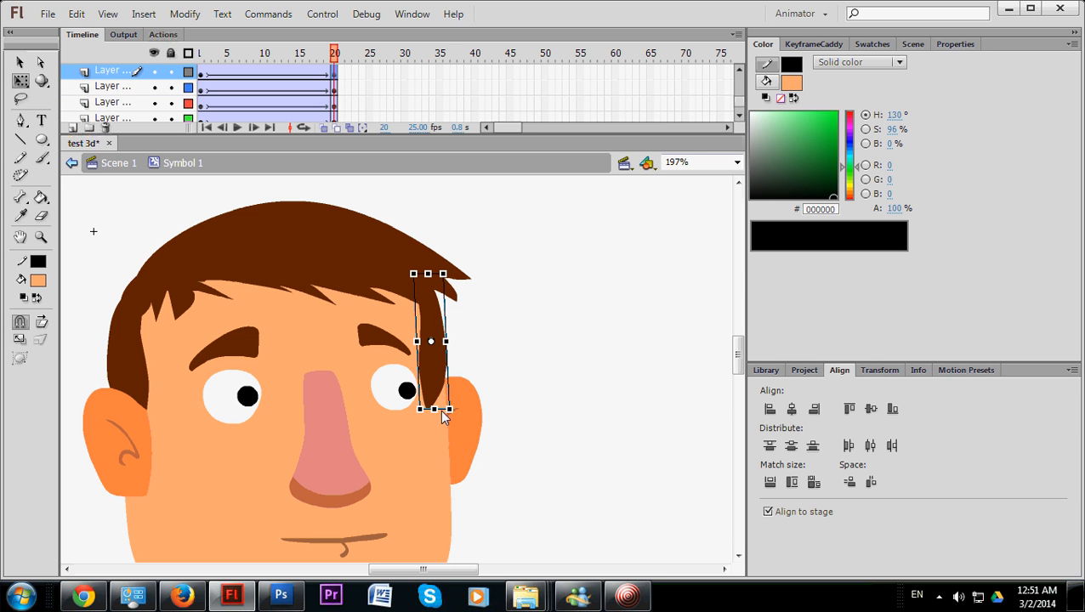
{"action": "left_click_drag", "start_coordinate": [449, 410], "coordinate": [459, 412]}
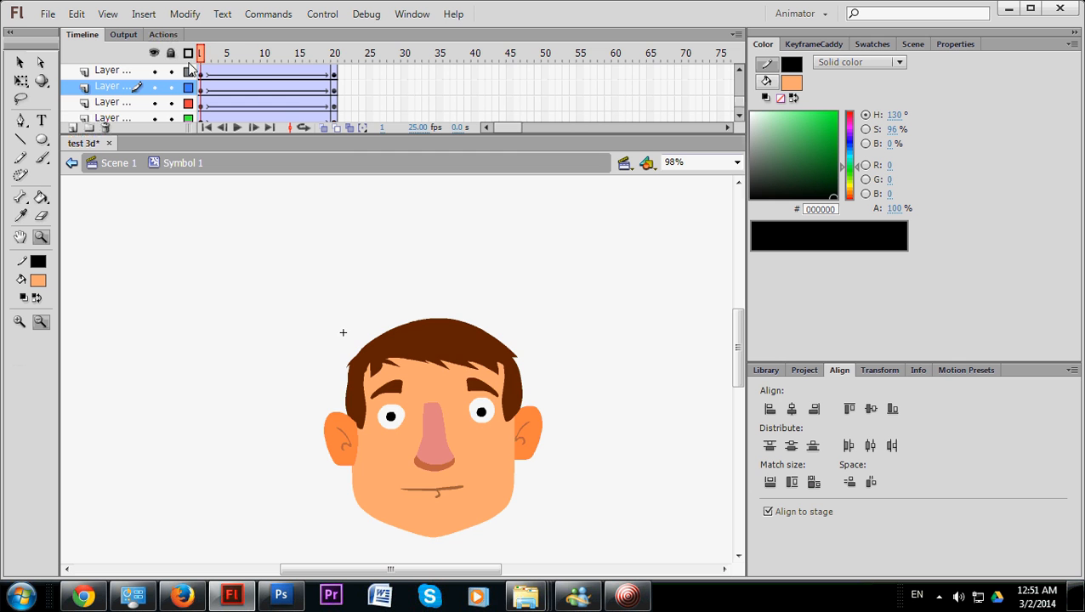
- Scrub the timeline to preview the head turn between frames 1 and 20
{"action": "left_click", "coordinate": [270, 53]}
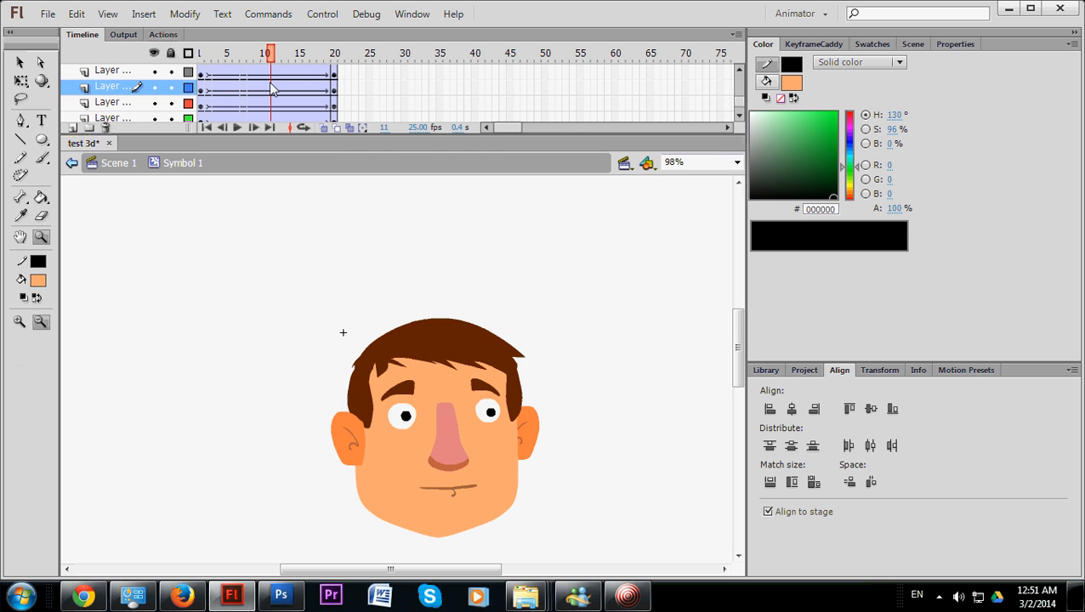
{"action": "left_click", "coordinate": [241, 52]}
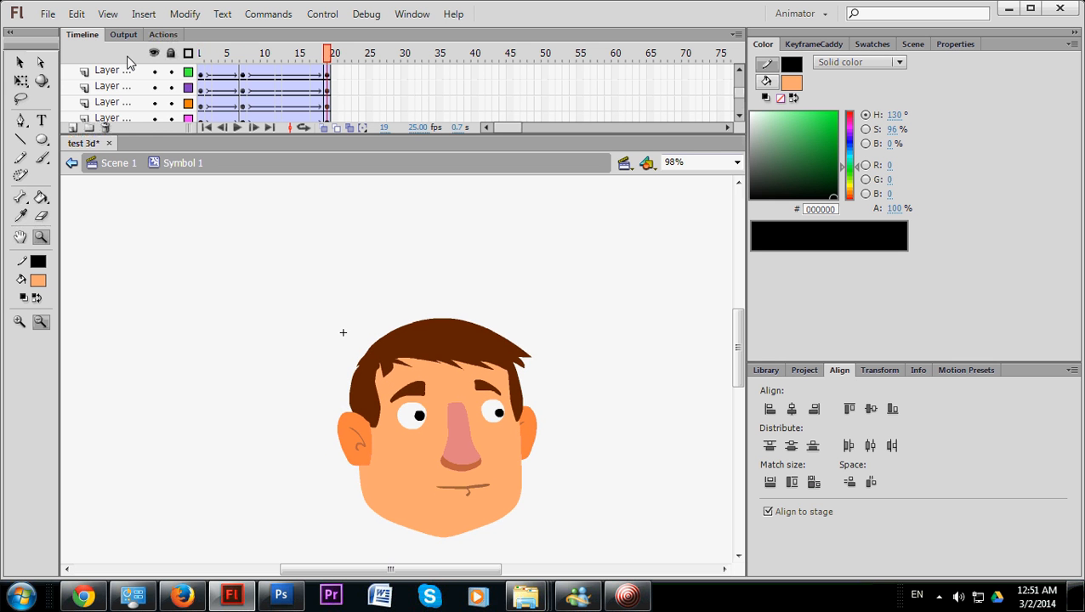
{"action": "left_click", "coordinate": [292, 84]}
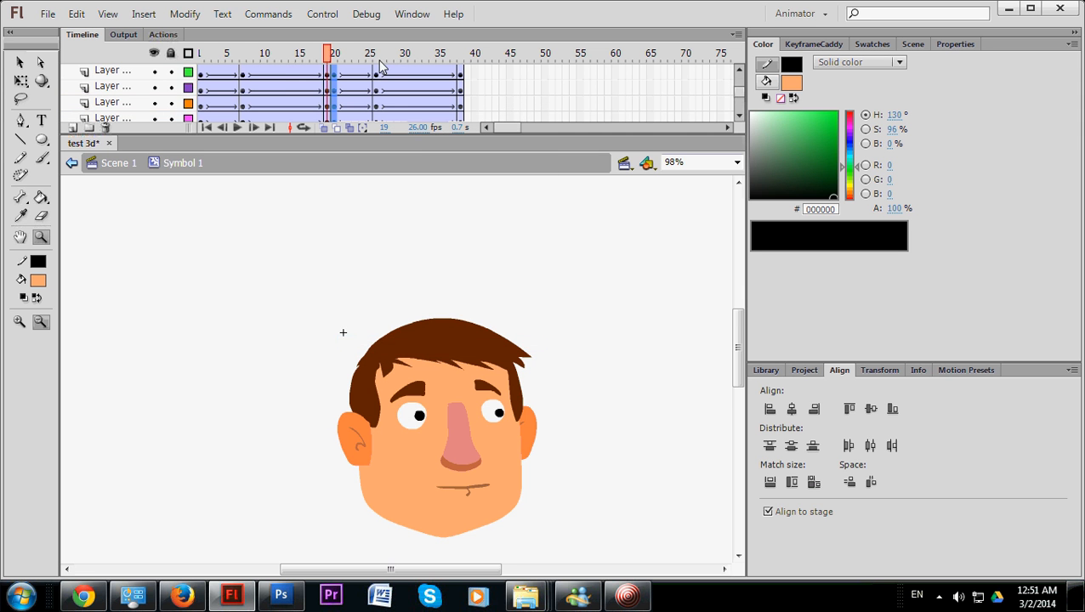
- Extend the timeline past frame 20 with further keyframes for the turn back
{"action": "left_click", "coordinate": [361, 53]}
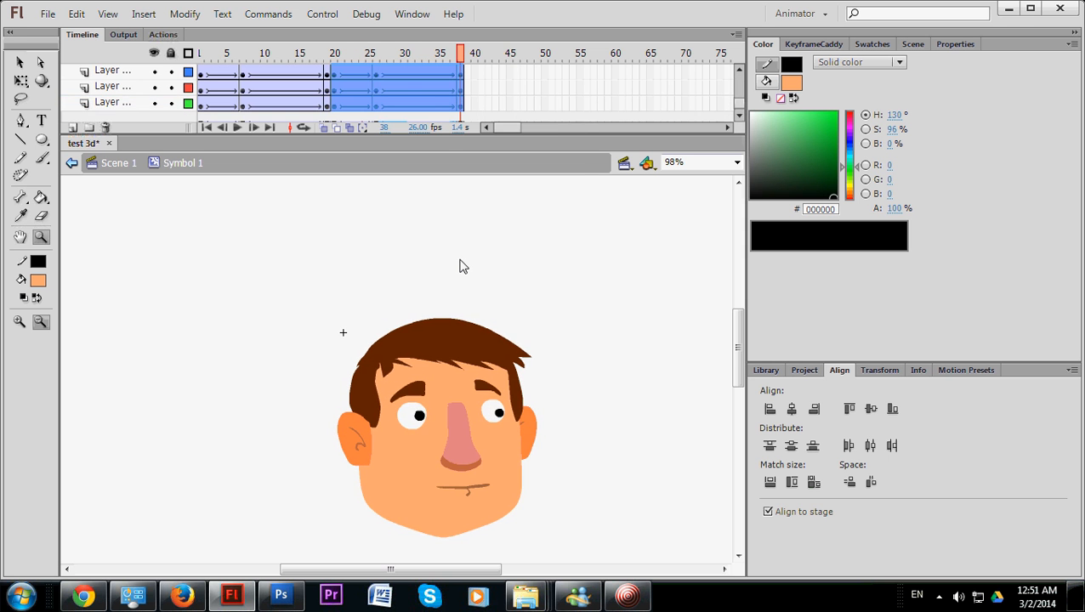
{"action": "left_click", "coordinate": [436, 469]}
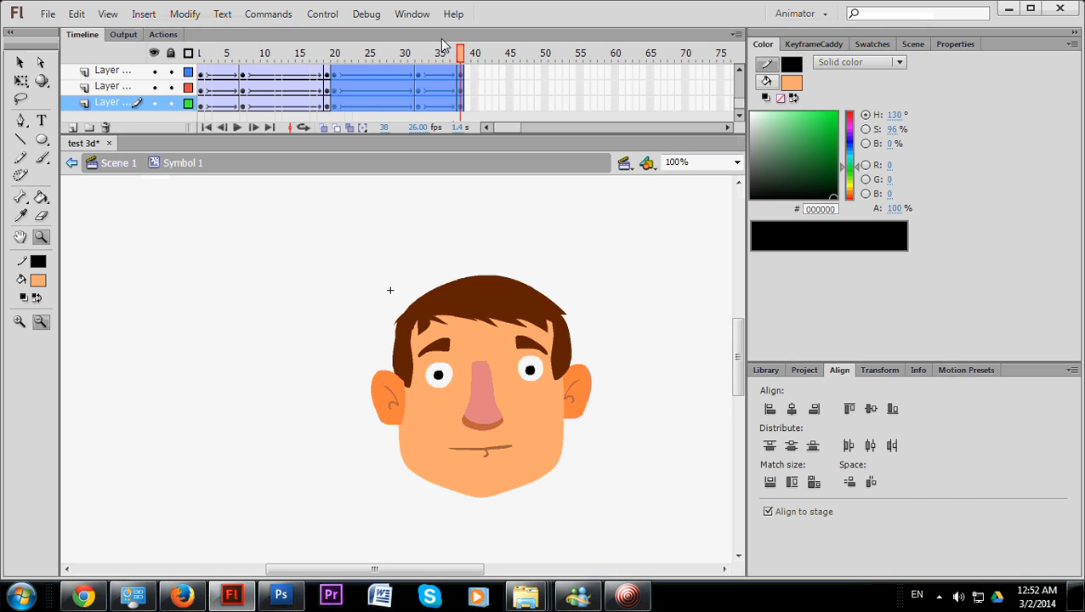
{"action": "left_click", "coordinate": [442, 52]}
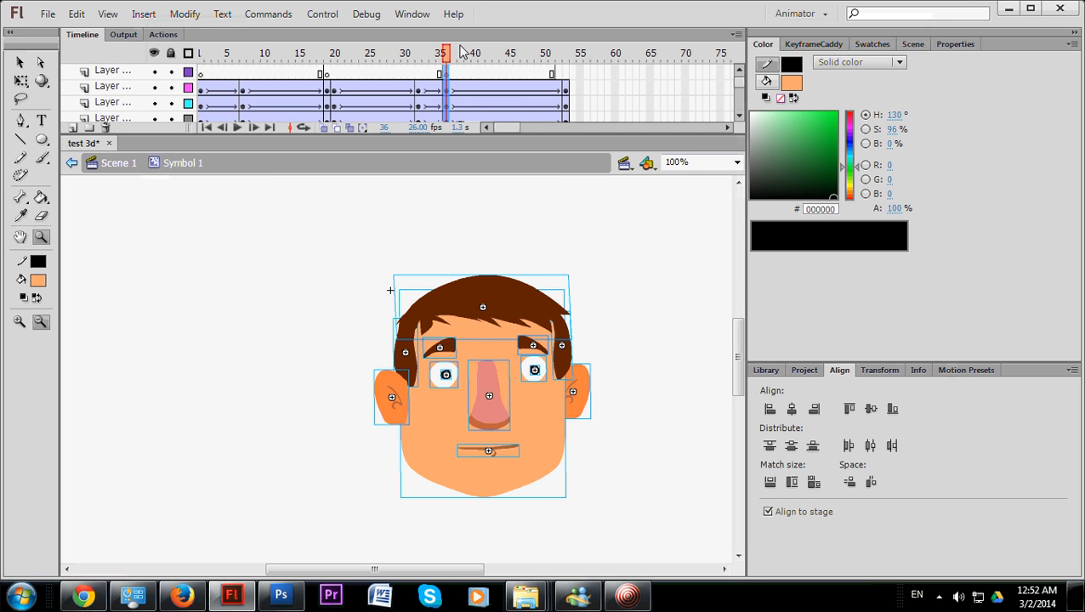
- Test the movie with Ctrl+Enter to watch the head turn play
{"action": "key", "text": "ctrl+Return"}
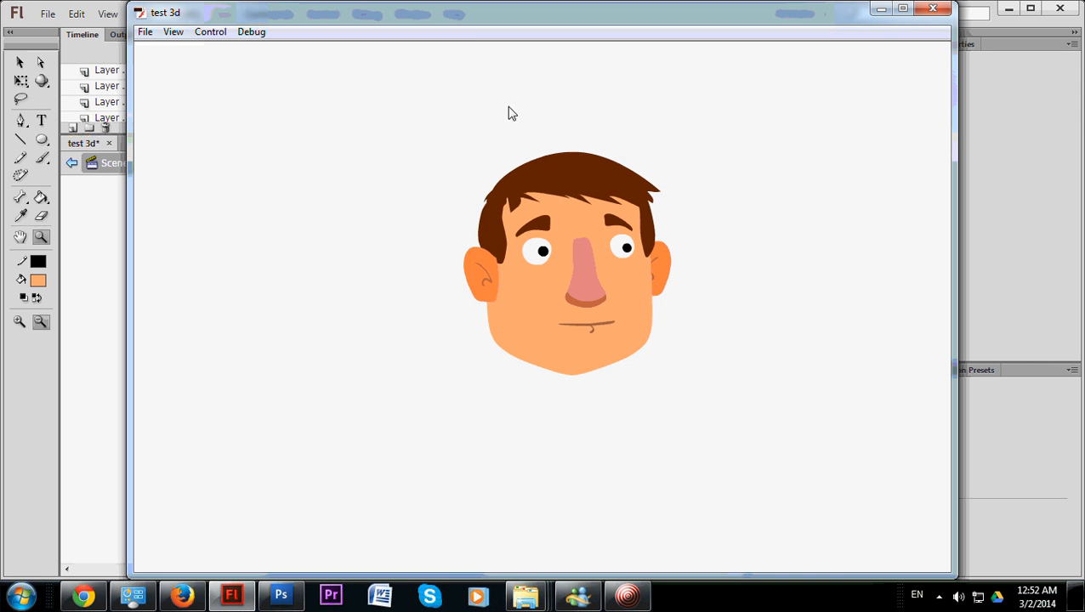
{"action": "mouse_move", "coordinate": [534, 117]}
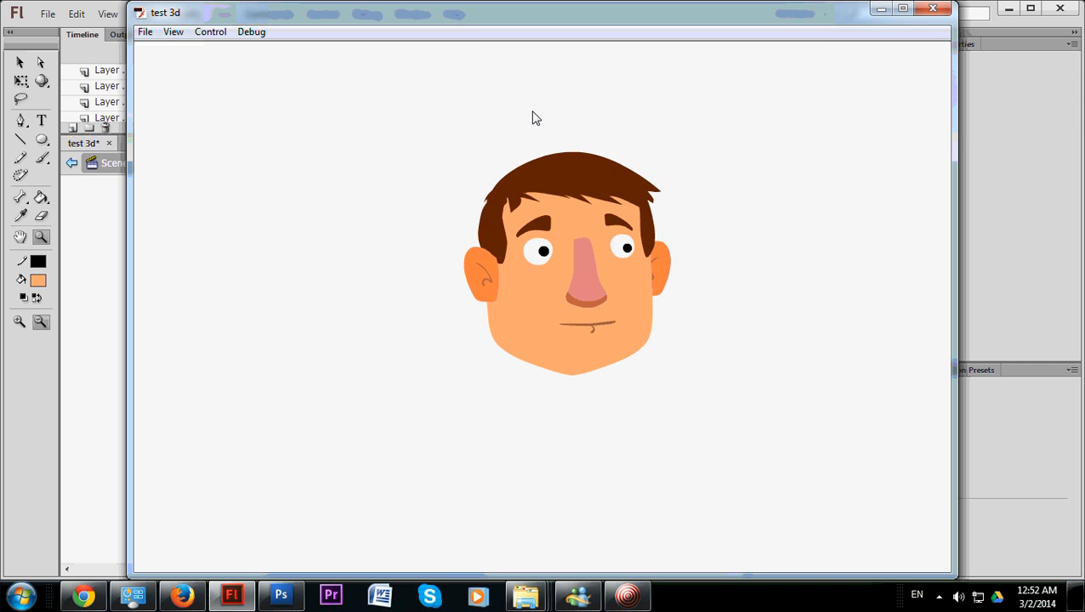
{"action": "mouse_move", "coordinate": [1012, 31]}
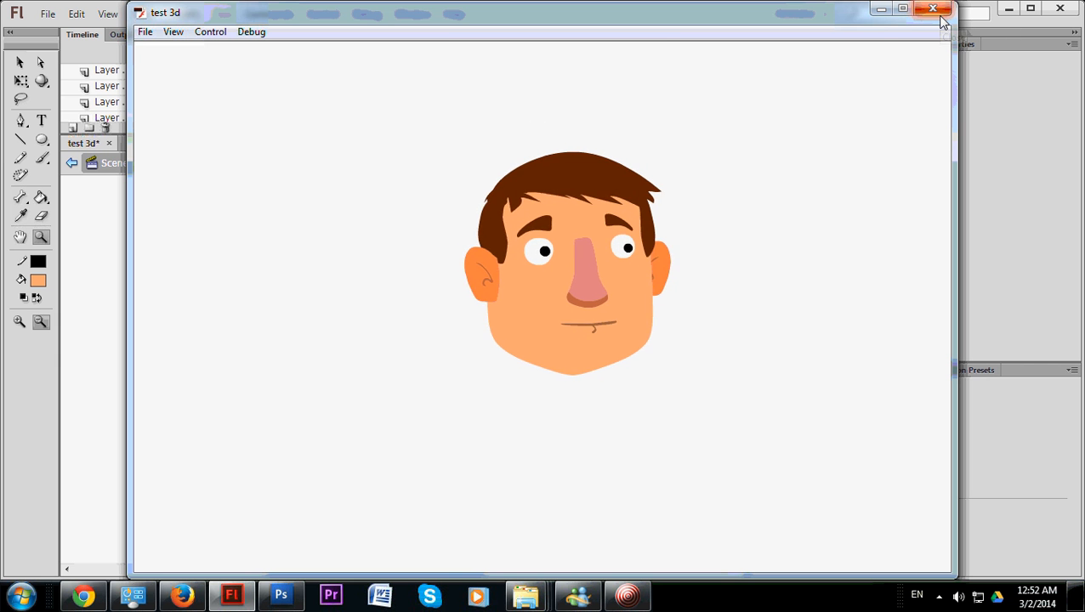
{"action": "mouse_move", "coordinate": [933, 8]}
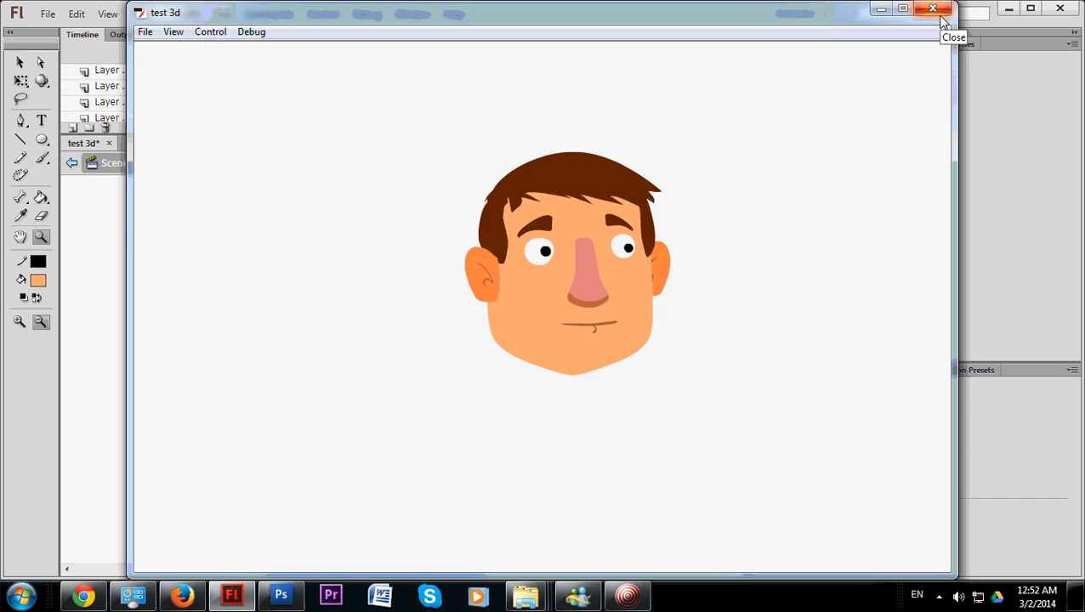